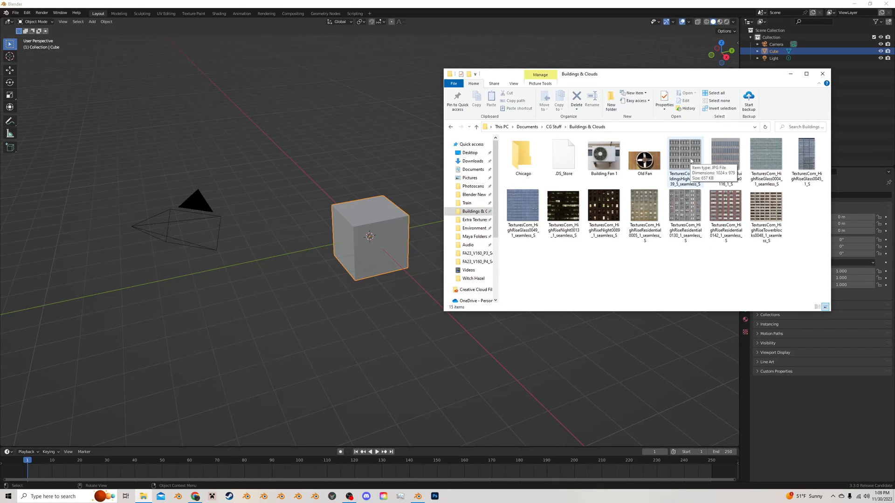
View the concrete high-rise facade JPG from the Buildings & Clouds folder in Photos
click(684, 157)
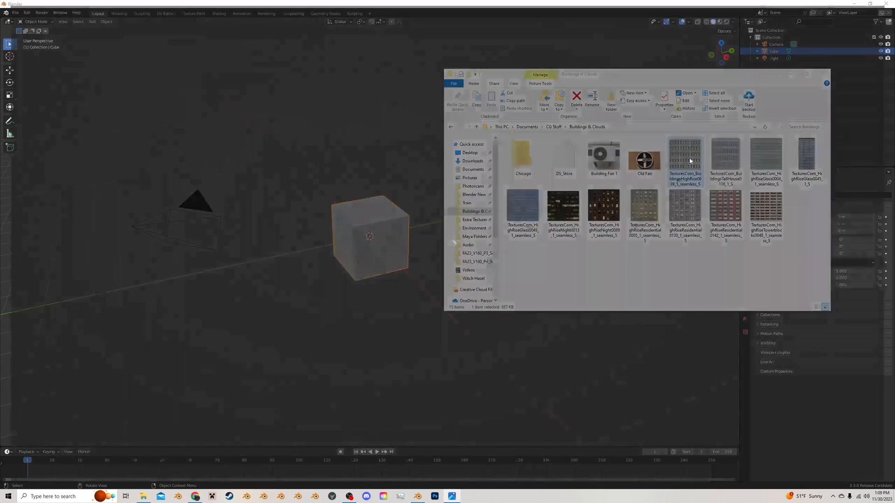
double_click(684, 160)
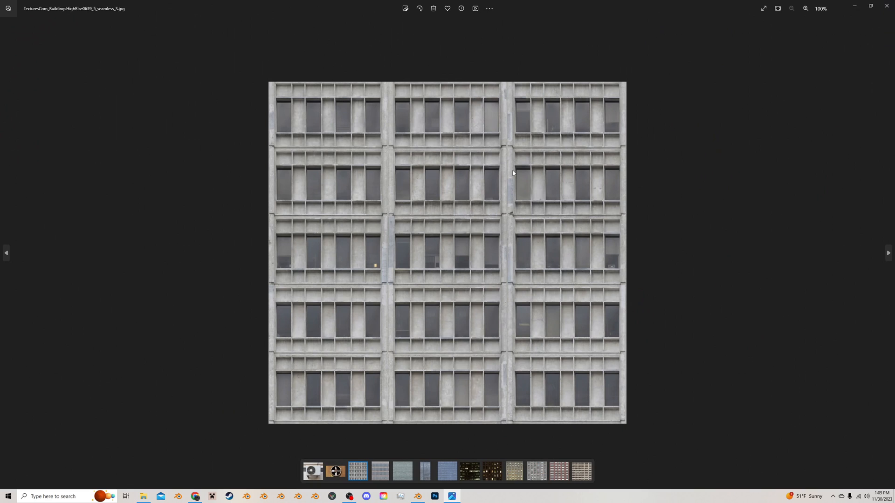
mouse_move(888, 7)
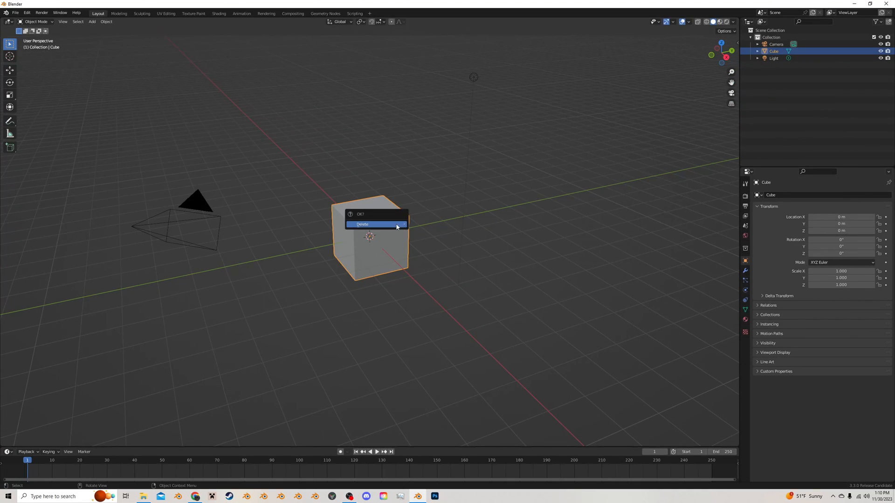
Delete the default cube and import the facade JPG as an image plane at the origin
click(369, 224)
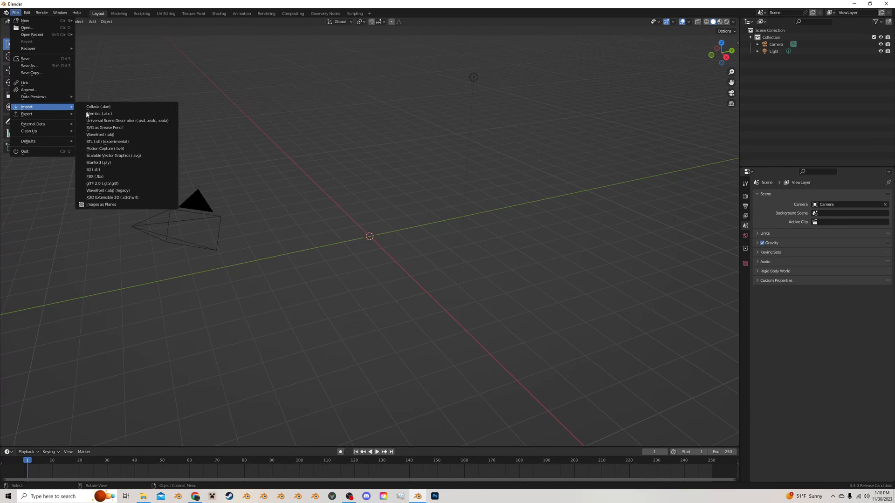
click(101, 204)
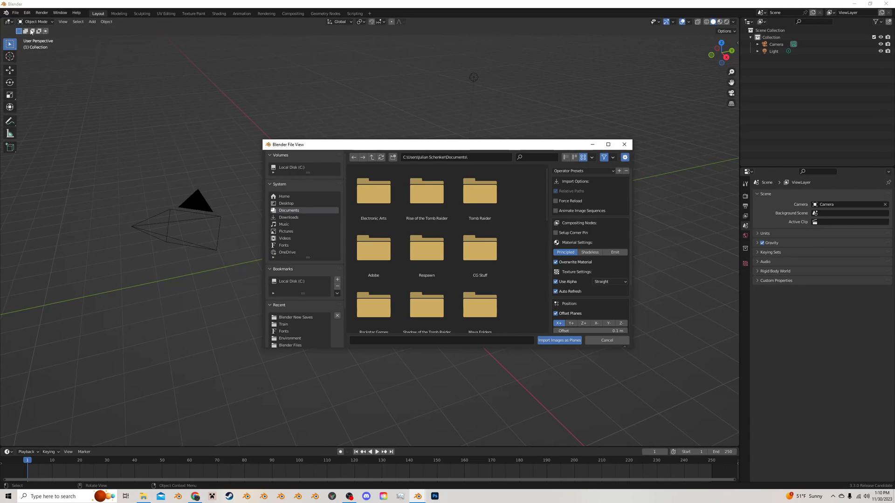
mouse_move(285, 238)
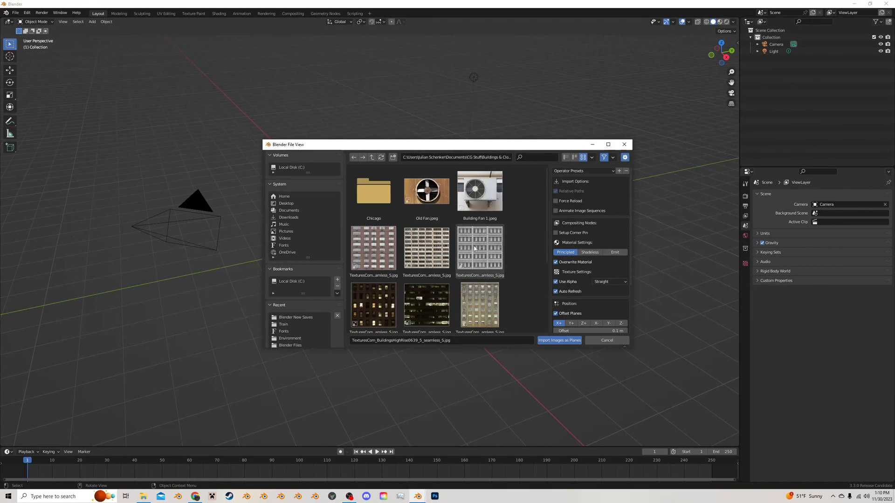
click(559, 340)
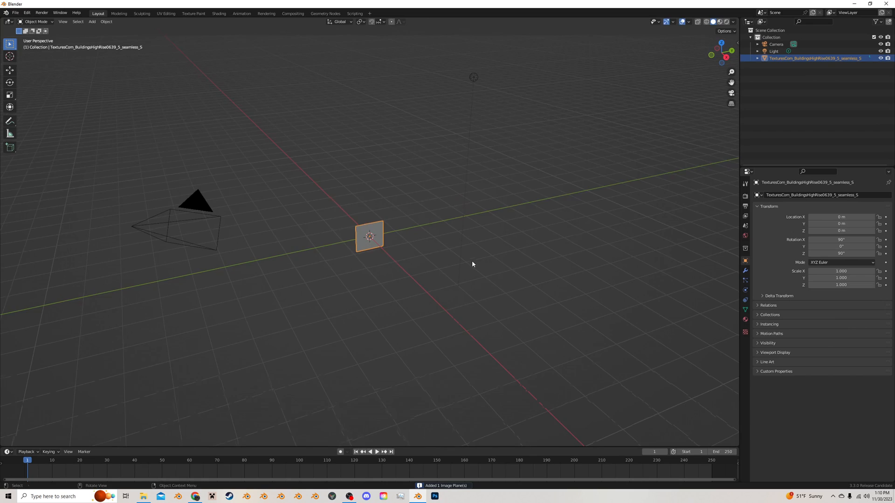
Show the plane in Material Preview shading and view it face-on in Right Orthographic
click(720, 21)
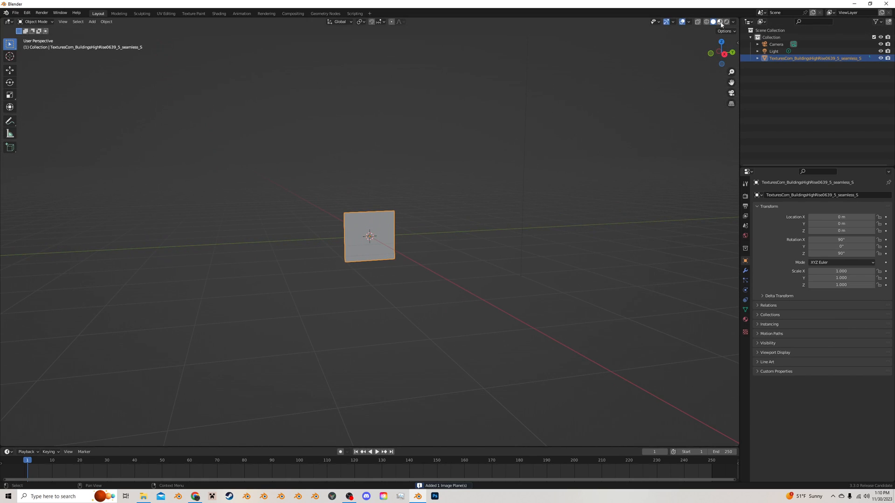
click(718, 21)
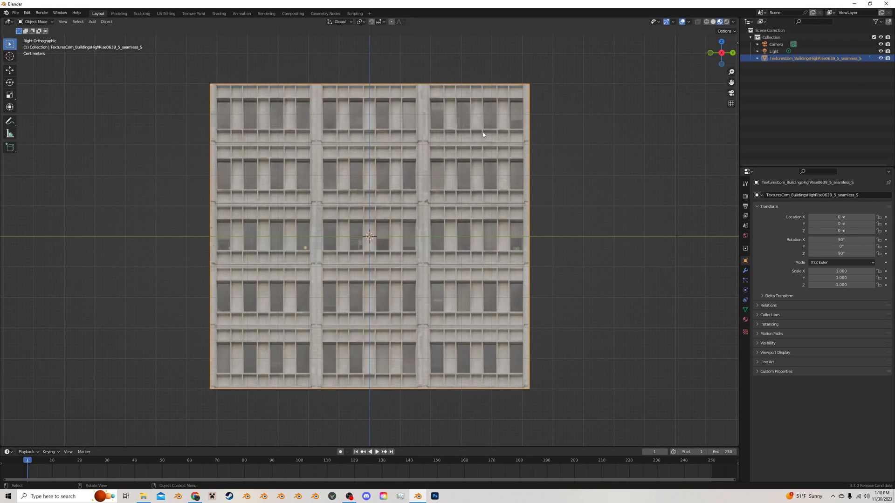
In Edit Mode, add loop cuts along the facade's floor bands and column edges
key(Tab)
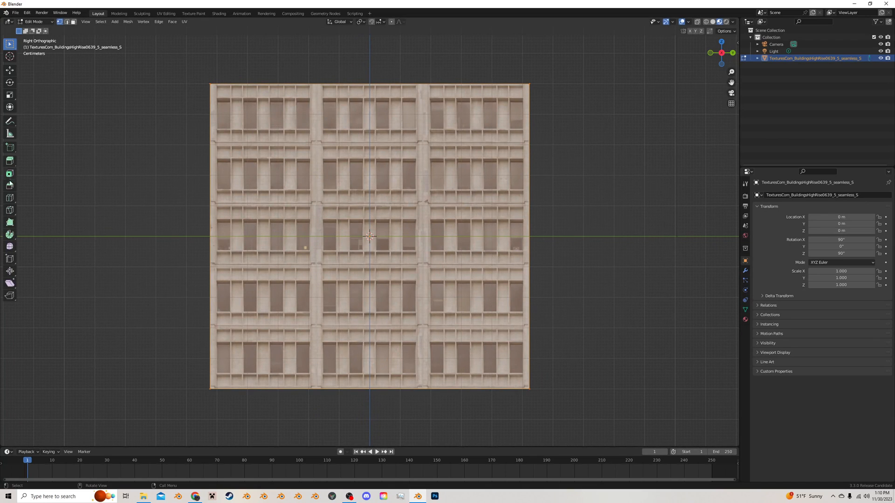
click(9, 197)
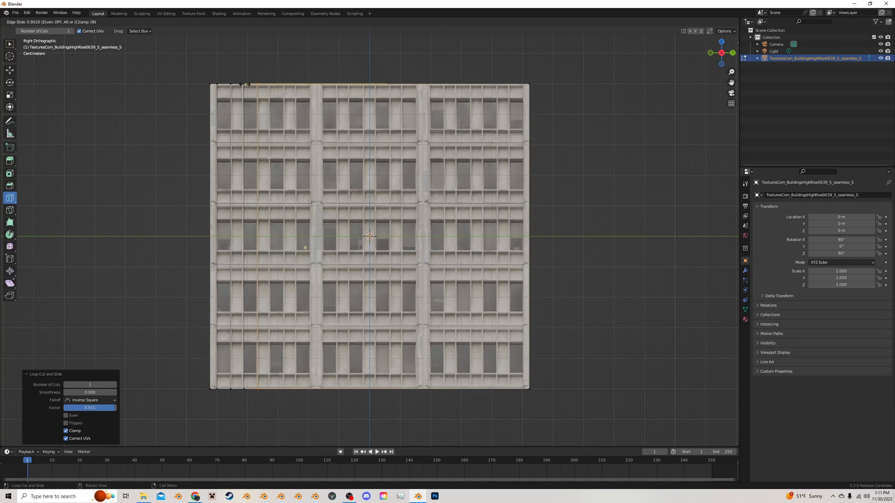
mouse_move(251, 84)
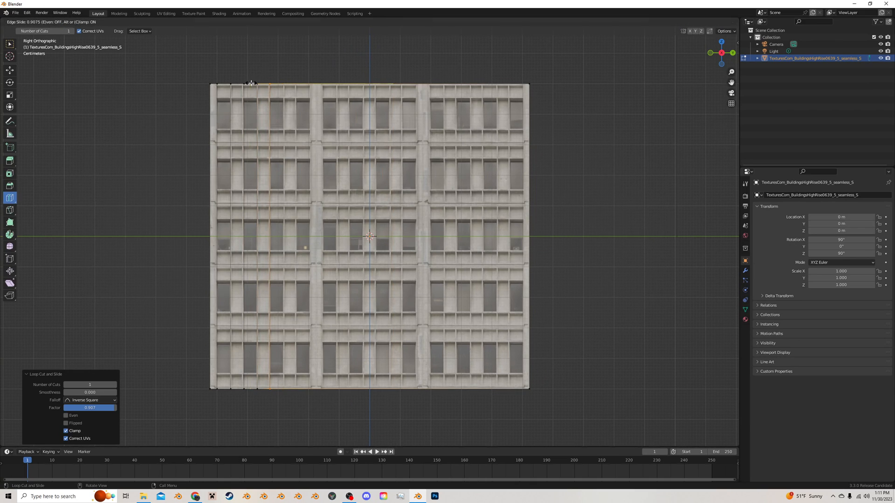
mouse_move(255, 82)
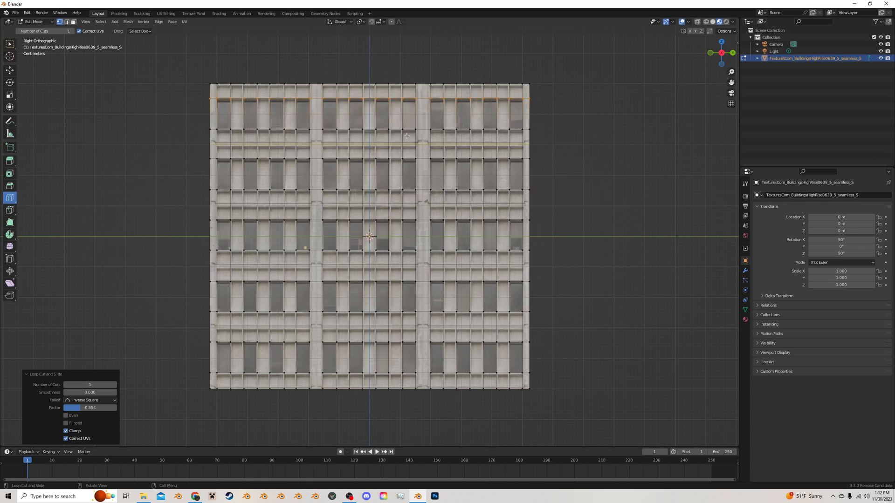
mouse_move(384, 146)
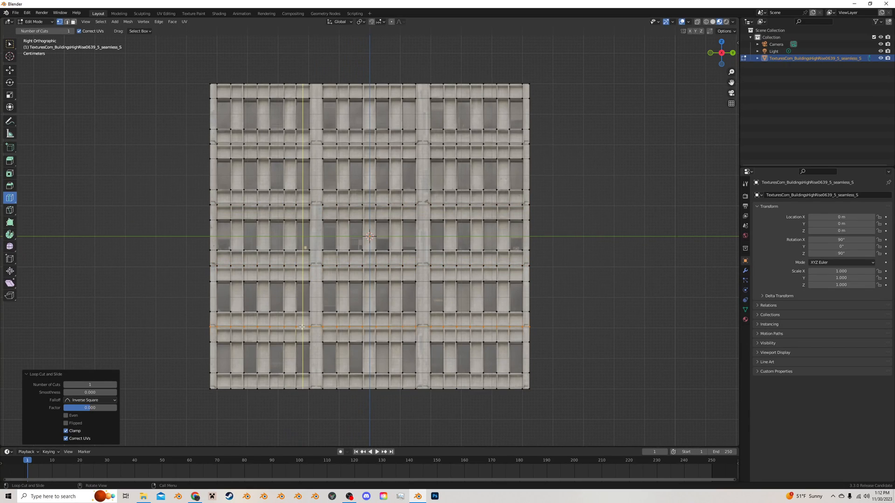
click(10, 69)
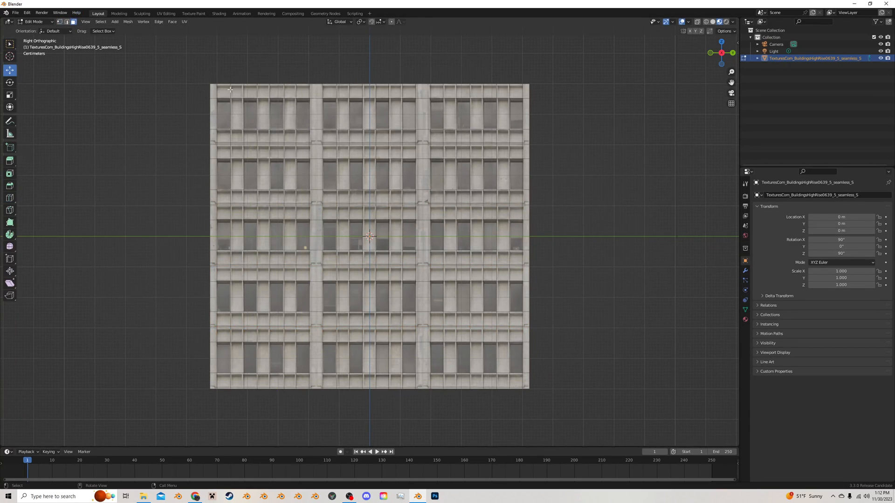
Select the window faces across the facade for an individual inset
click(224, 91)
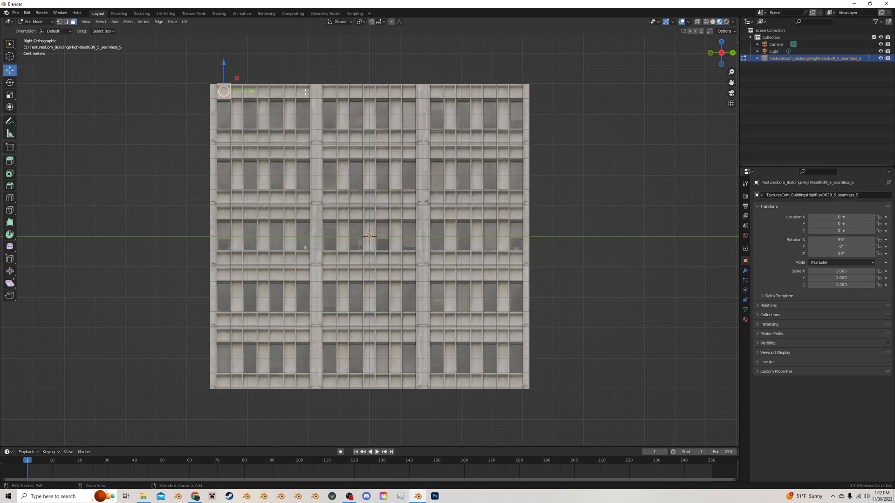
click(441, 93)
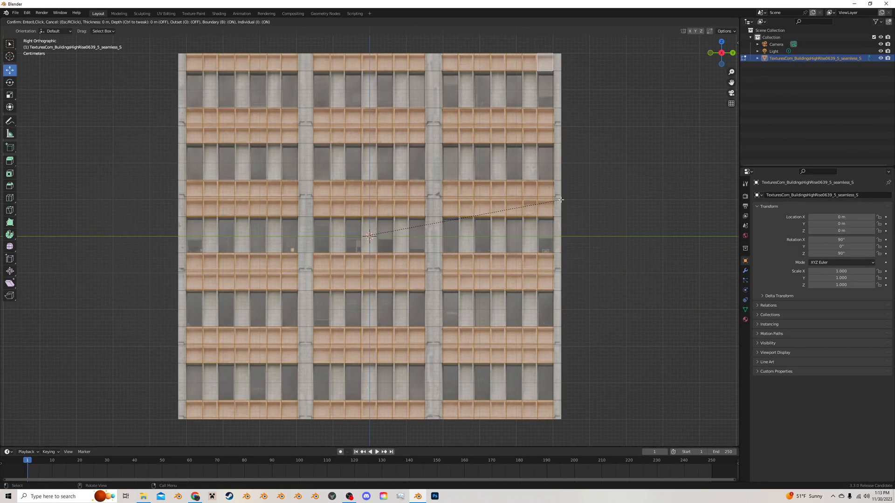
mouse_move(559, 202)
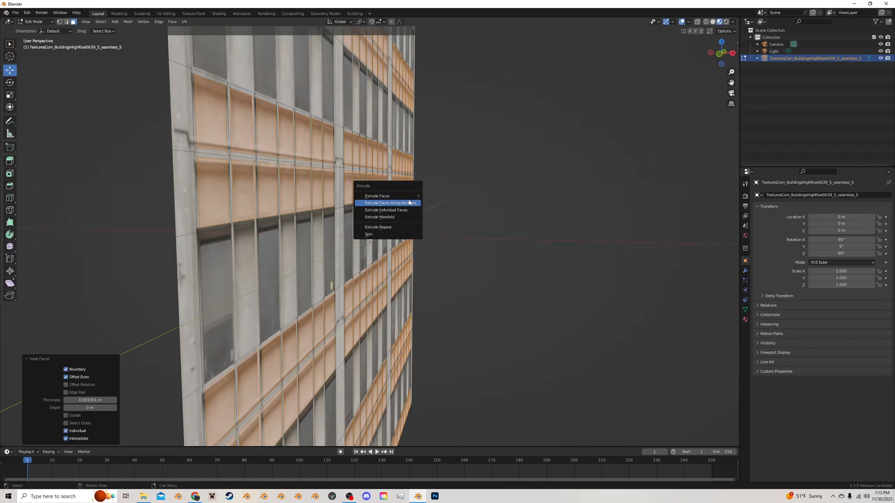
Extrude the inset window faces inward along their normals for recessed depth
click(390, 203)
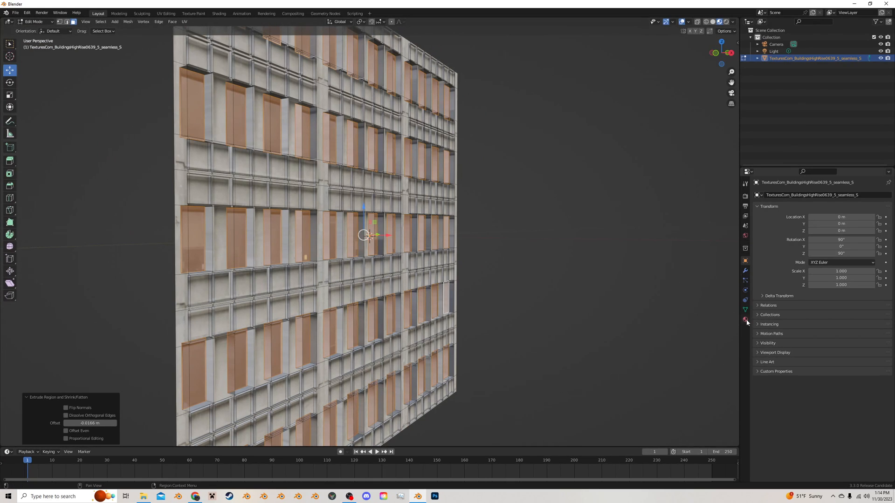
Add a second material slot named Glass to the facade and move to the Shading workspace
click(744, 320)
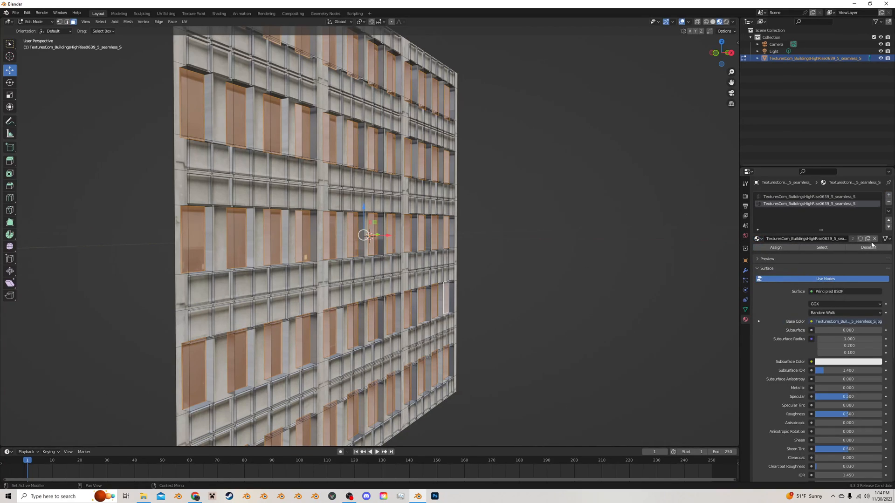
mouse_move(866, 238)
text(Glass)
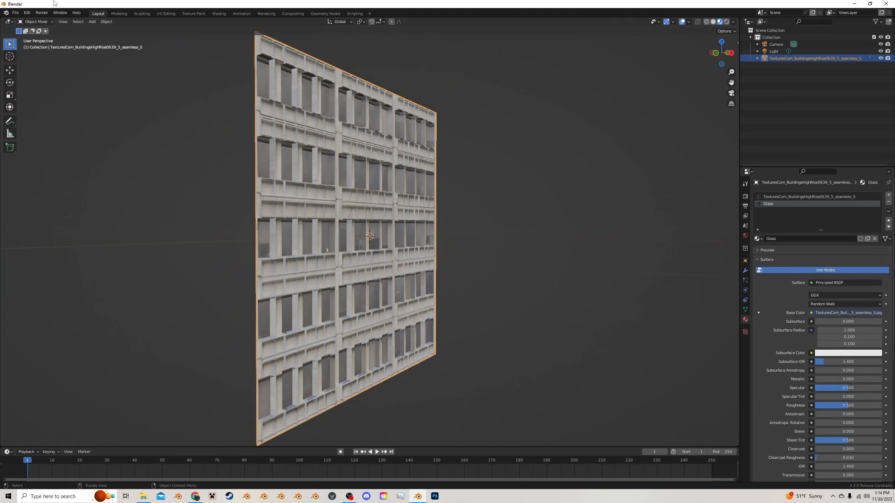
click(218, 13)
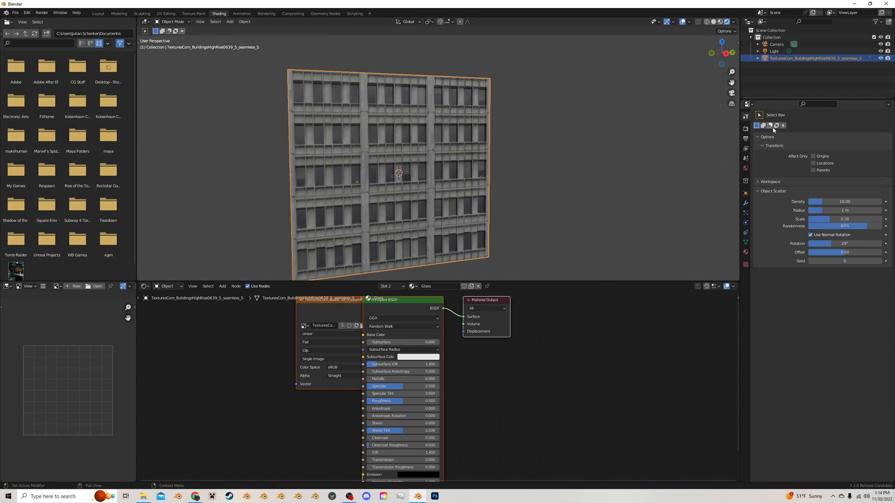
Set the render engine to Cycles with the device on GPU Compute
click(847, 127)
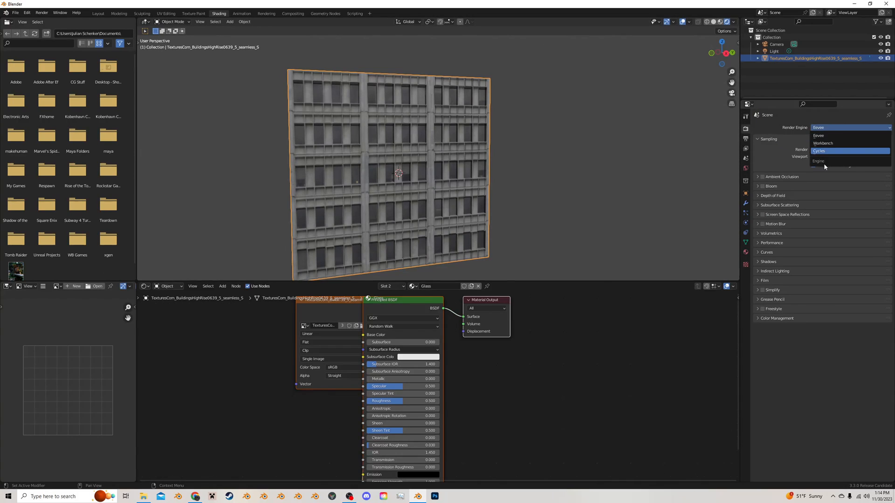
click(818, 151)
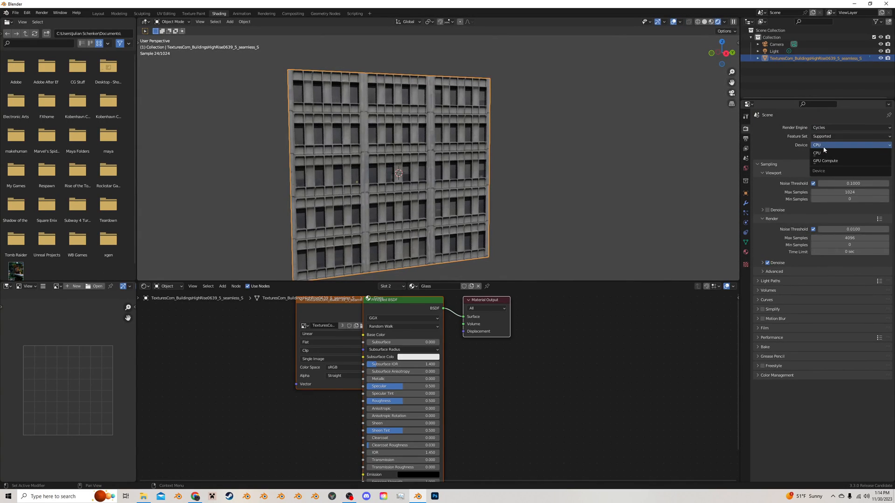
mouse_move(827, 160)
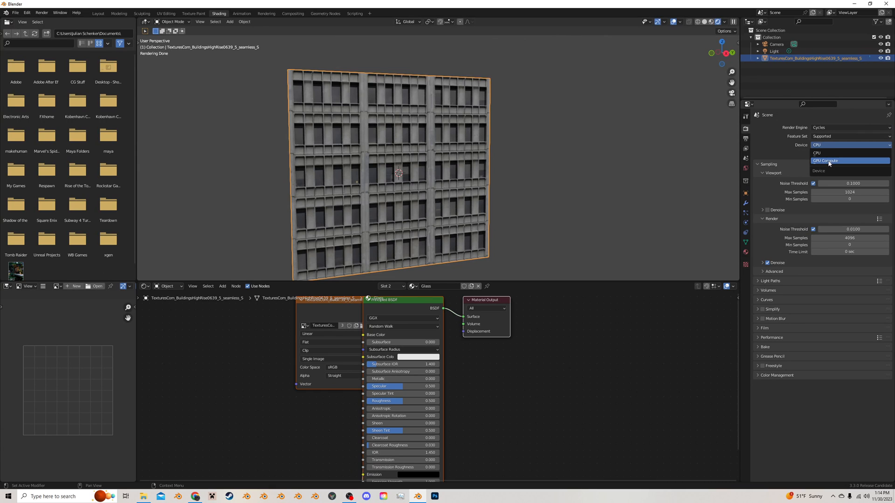
click(828, 161)
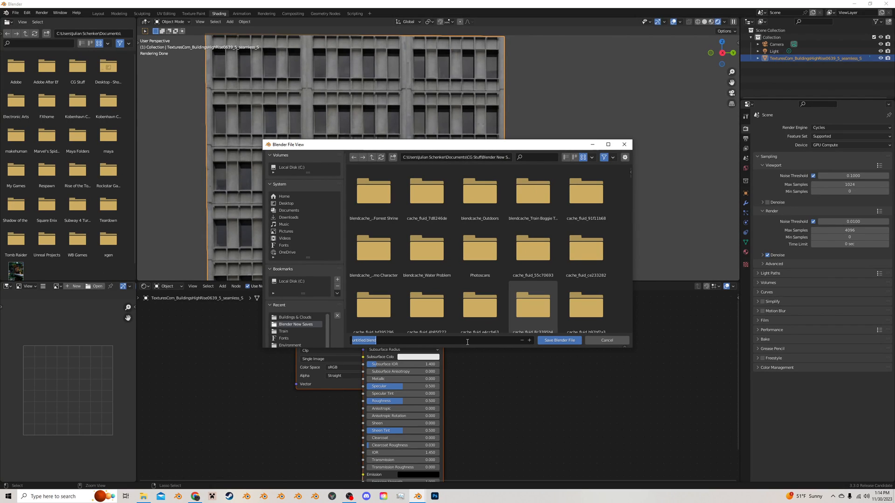
Save the project as Building Tutorial.blend in the Blender New Saves folder
text(Build)
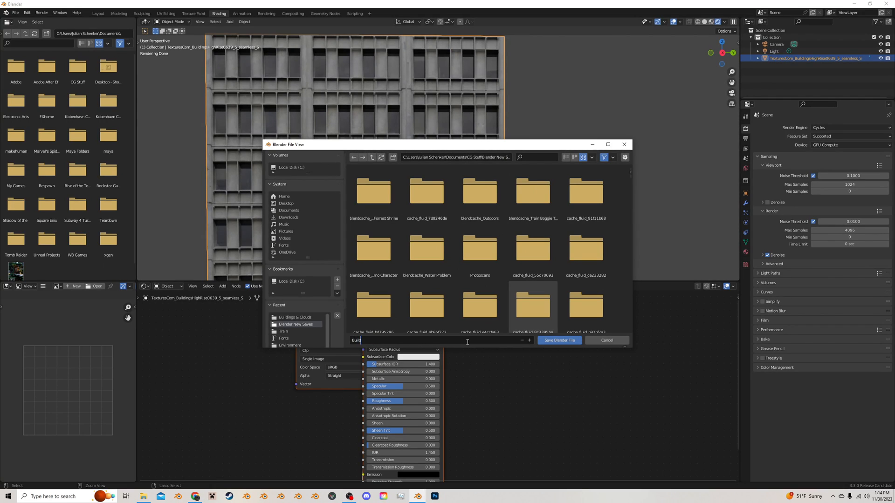
text(Building Tutorial)
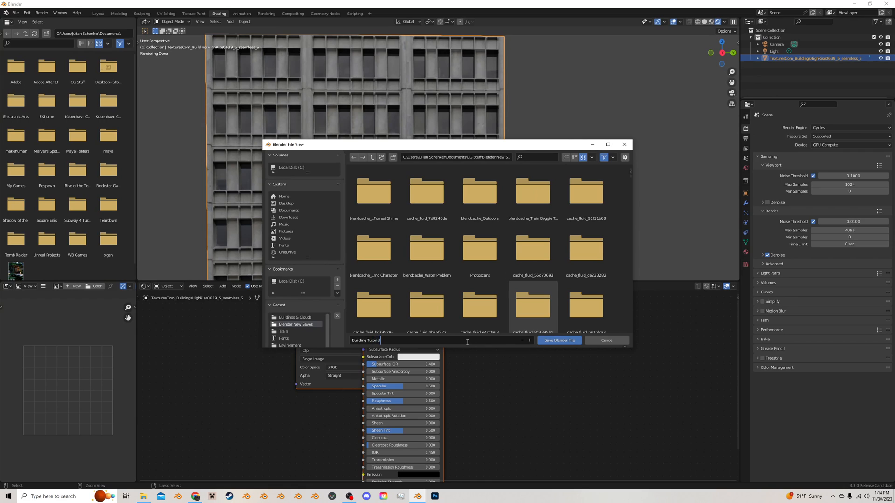
click(559, 340)
text(gl)
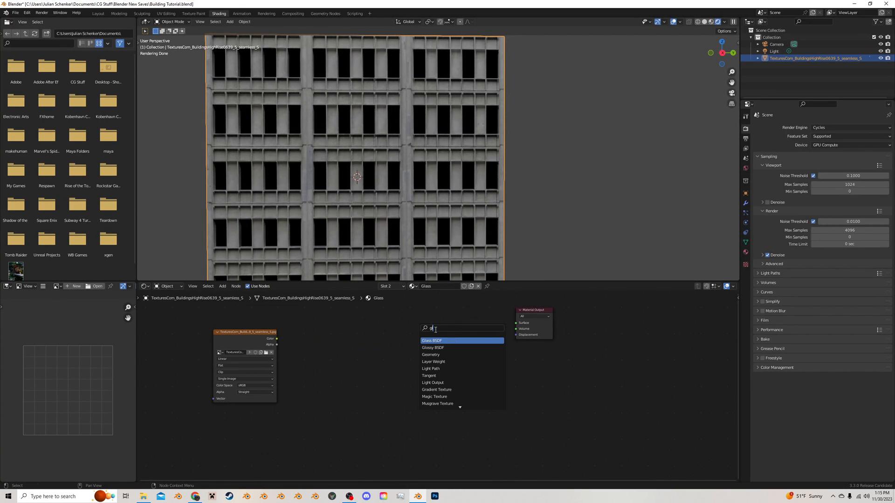
Mix a Glossy BSDF with a Transparent BSDF in the Glass material so the windows look see-through
click(432, 347)
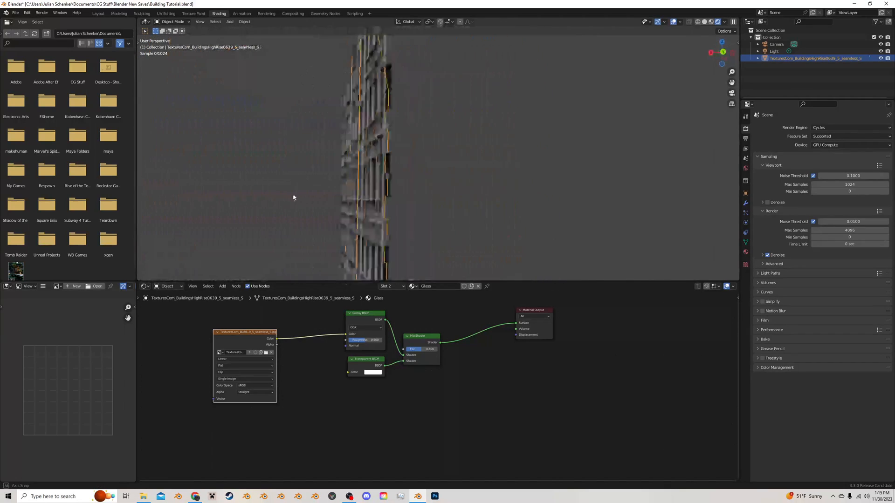
drag(294, 182, 351, 194)
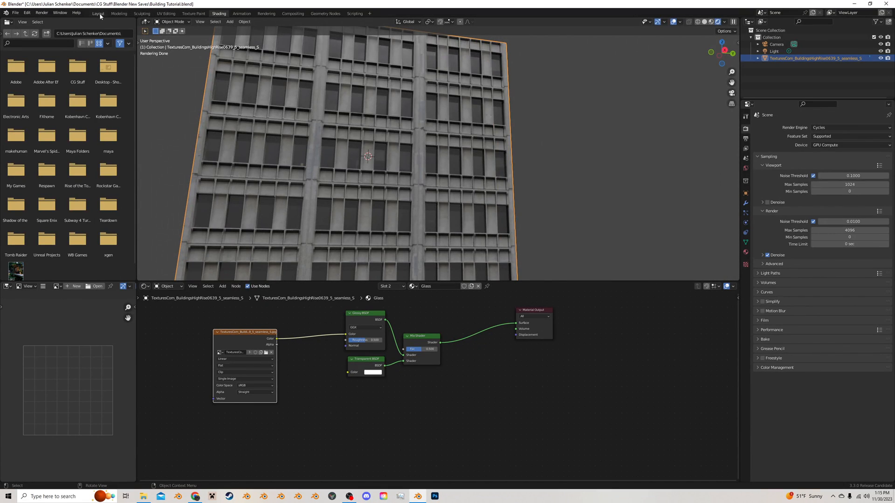
Move the facade plane along X and duplicate it into four rotated walls forming a square
click(98, 13)
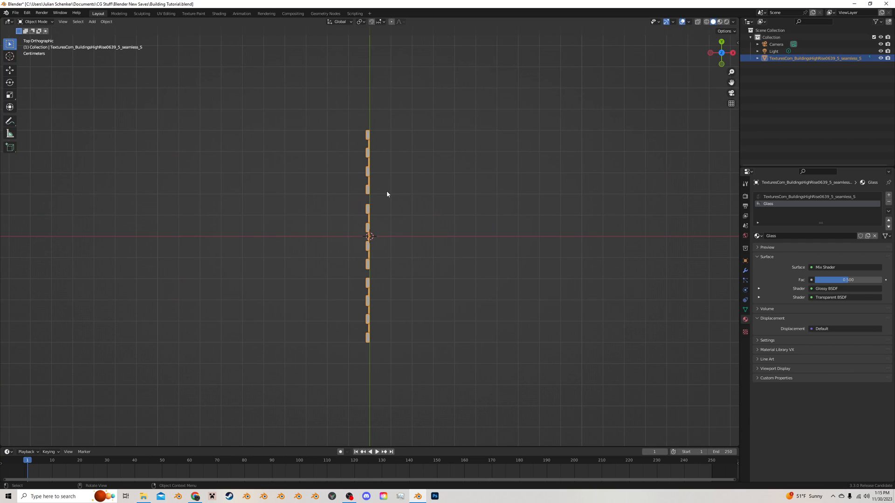
mouse_move(476, 184)
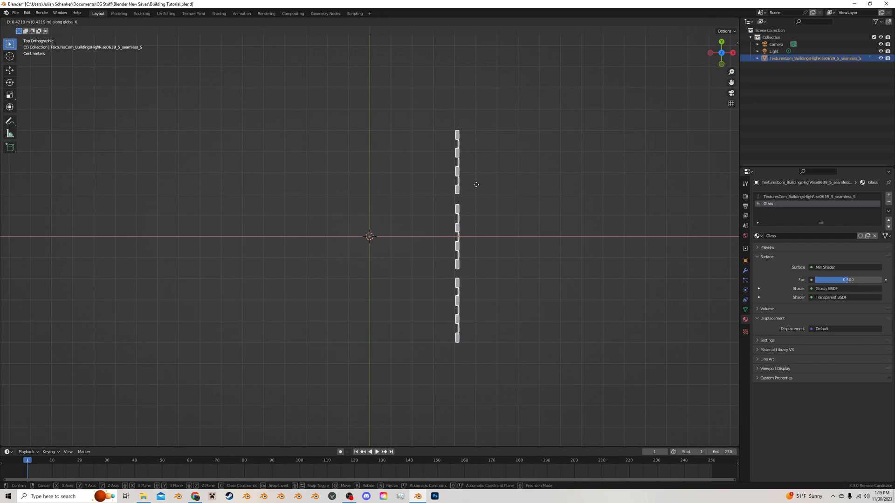
click(369, 235)
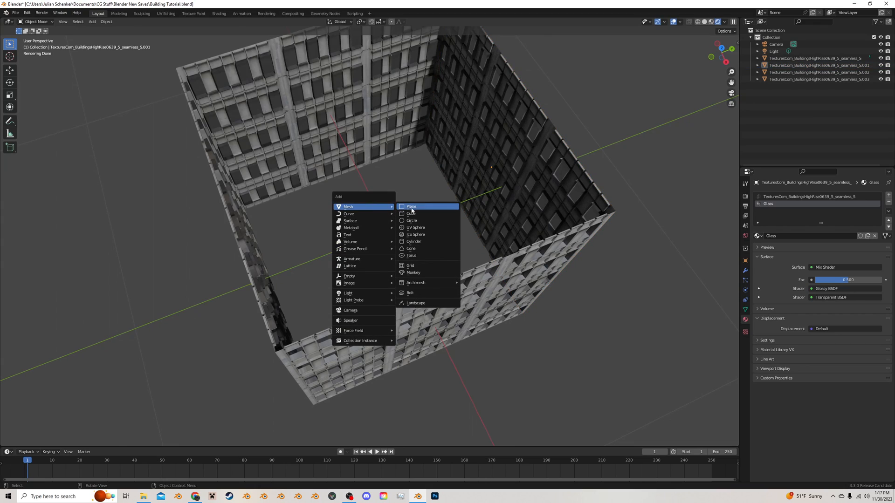
Add a scaled floor plane and duplicate it upward into five stacked floor plates, then save
click(411, 206)
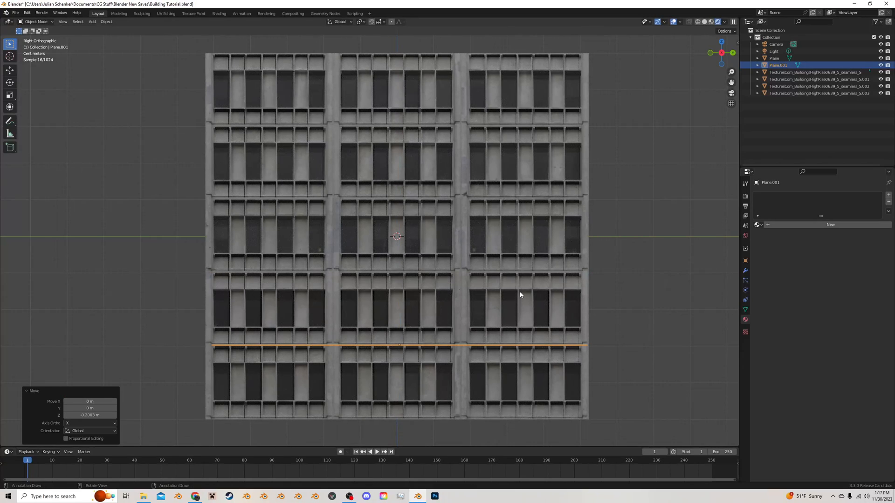
key(alt+d)
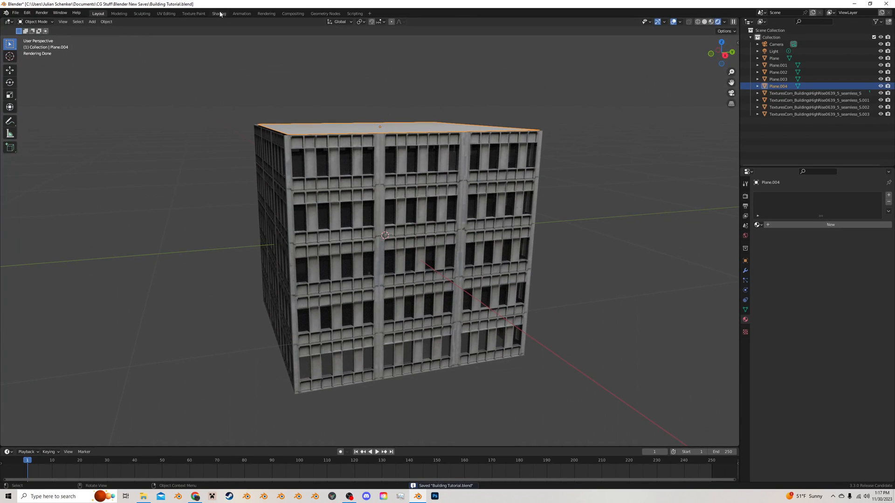
Create a Lights material on the floor plate with the night-office texture driving base colour and emission
click(219, 13)
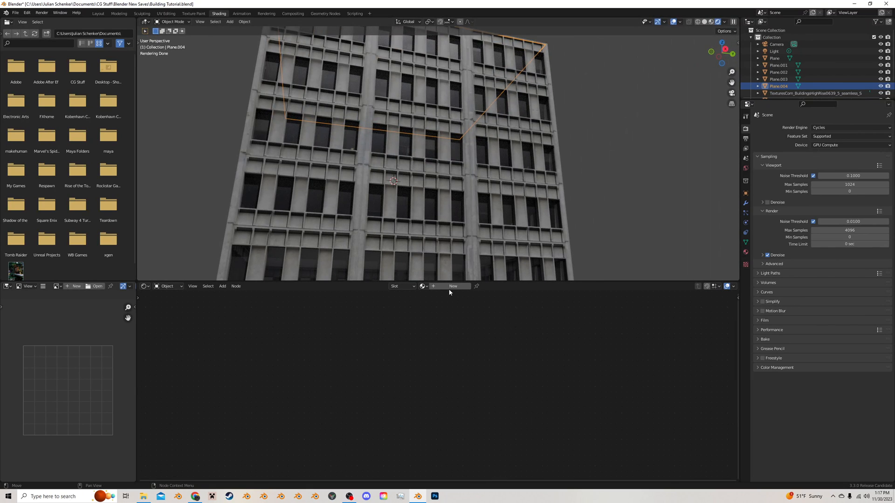
click(452, 286)
text(Lights)
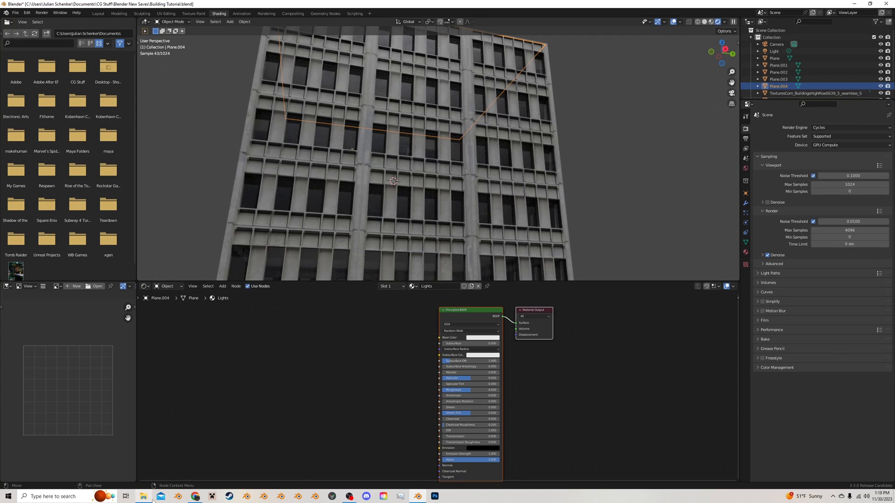
click(143, 496)
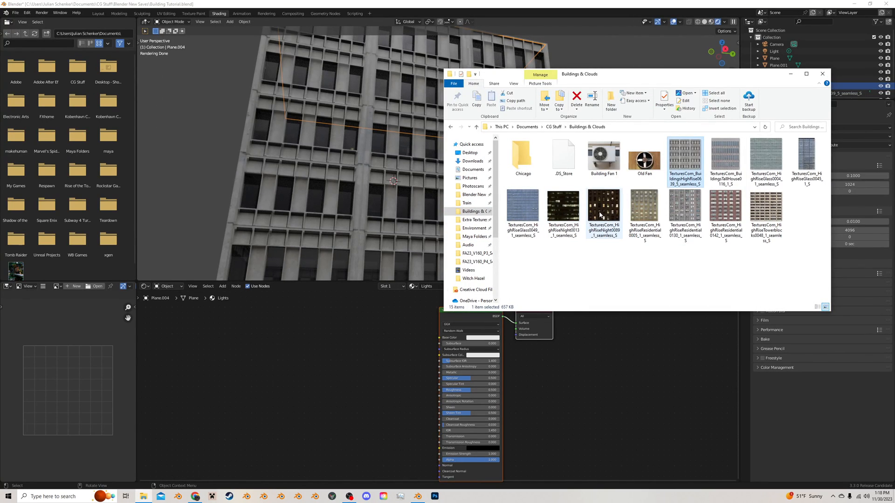
double_click(603, 208)
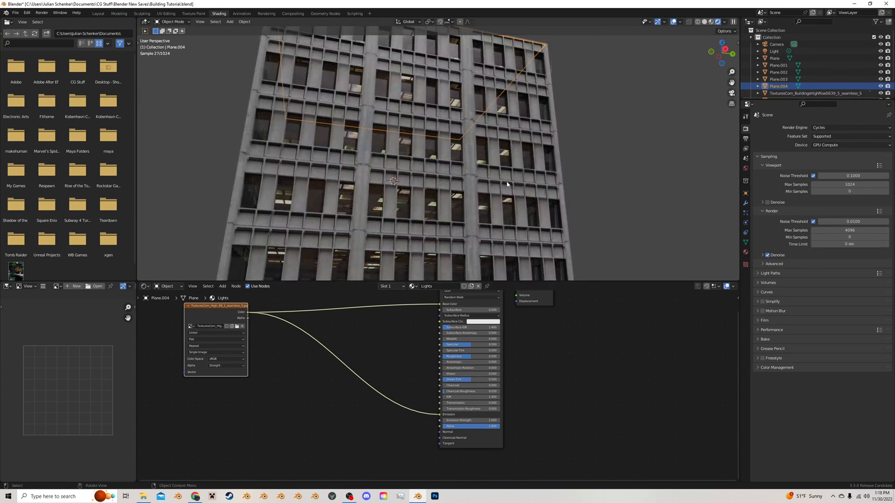
click(816, 93)
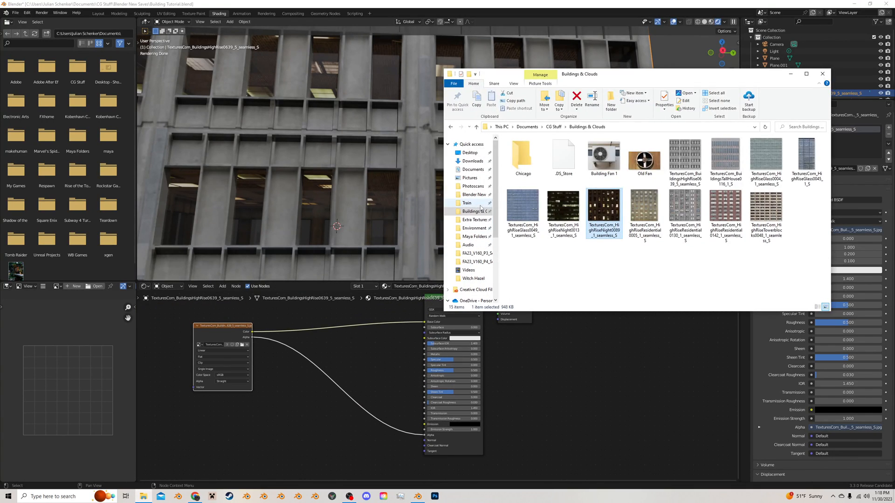
Locate Concrete Seamless3.jpg in the Train folder and wire its Color into the facade material's Roughness
click(467, 204)
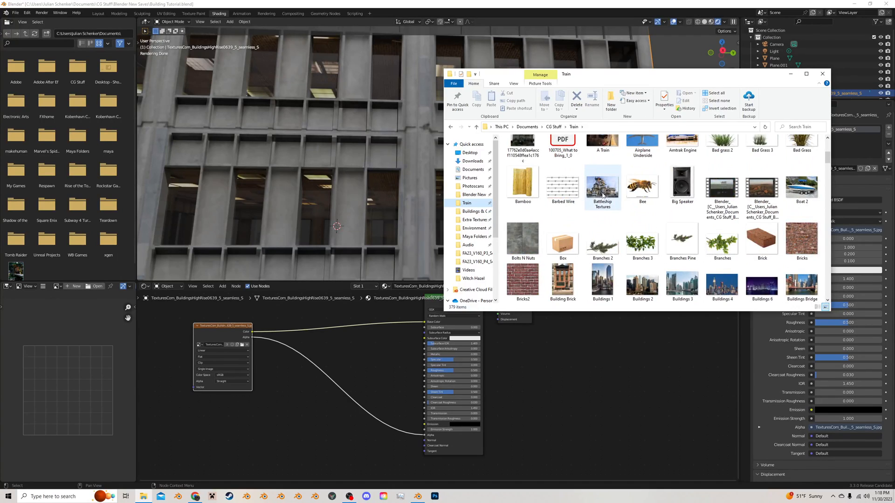
scroll(down, 3)
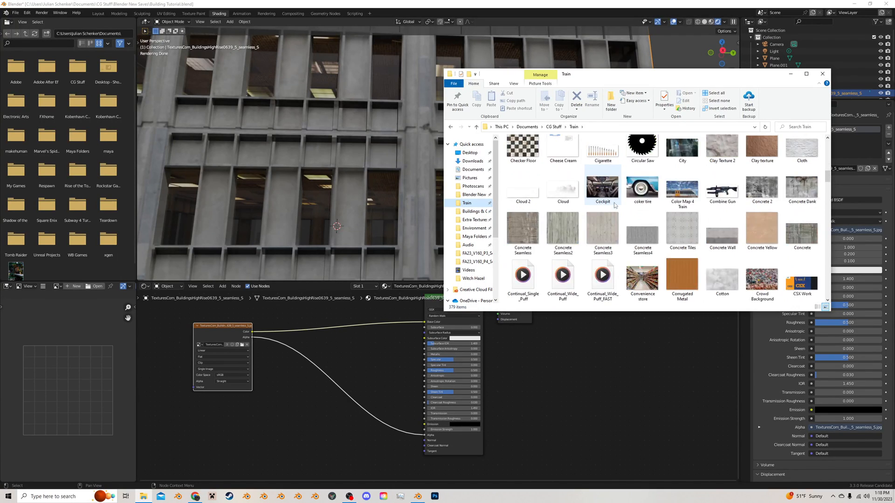
scroll(down, 3)
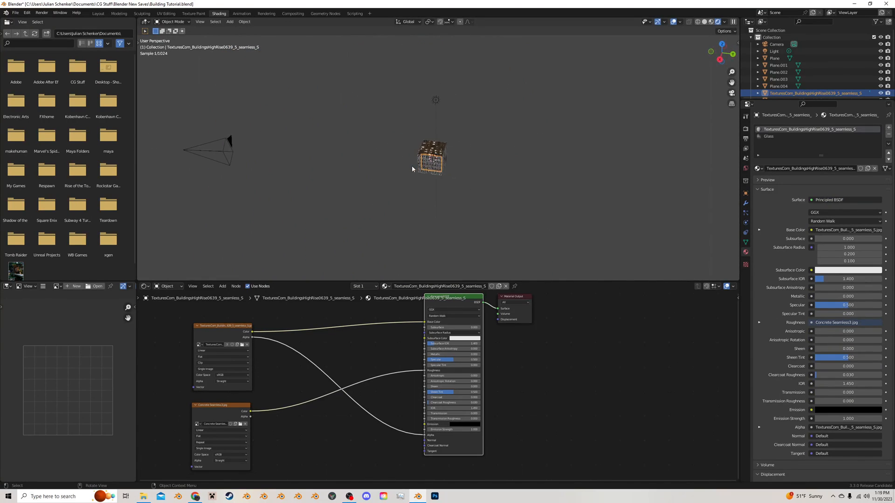
Move the scene light to sit just above the building
click(774, 50)
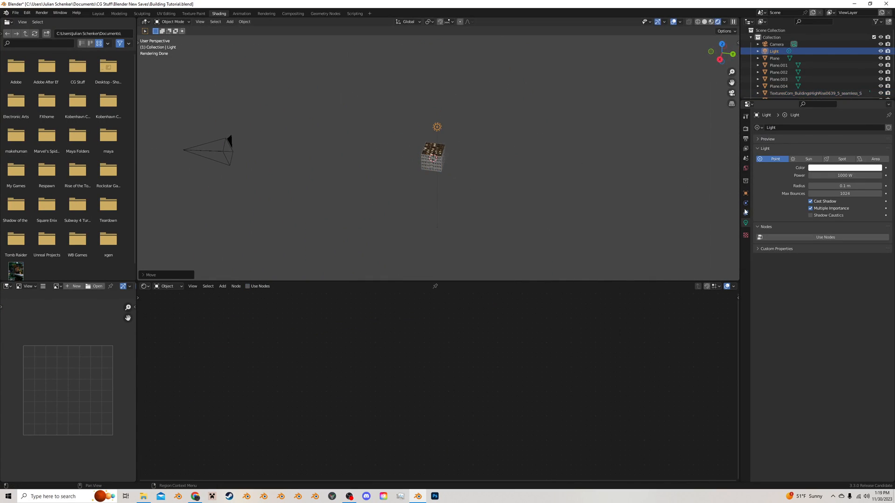
click(808, 158)
text(bu)
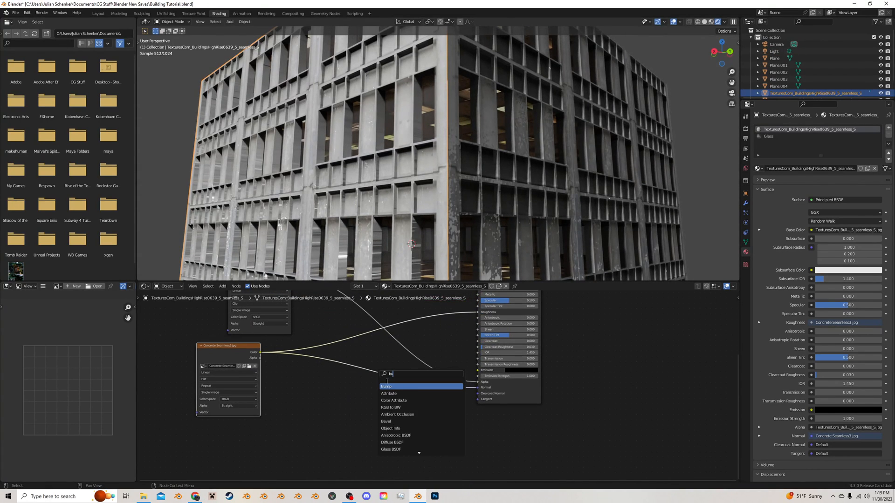
Add a Bump node fed by the concrete texture into the facade material's Normal for surface relief
click(387, 386)
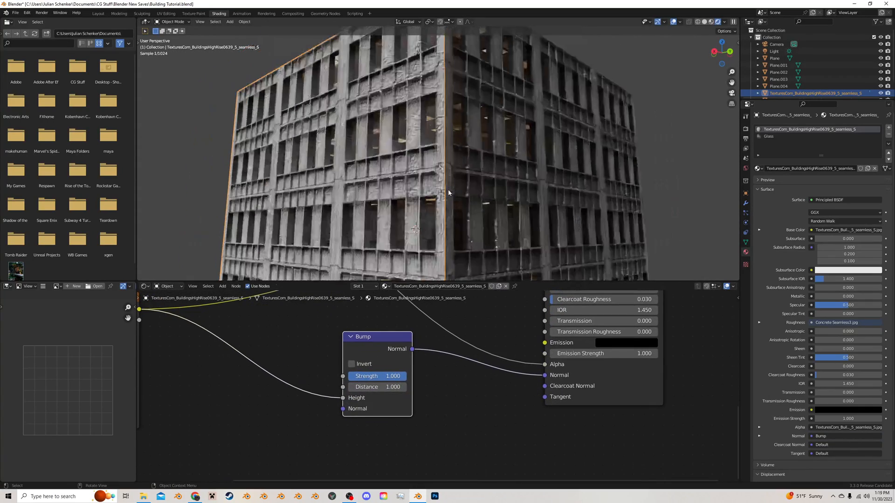
double_click(377, 387)
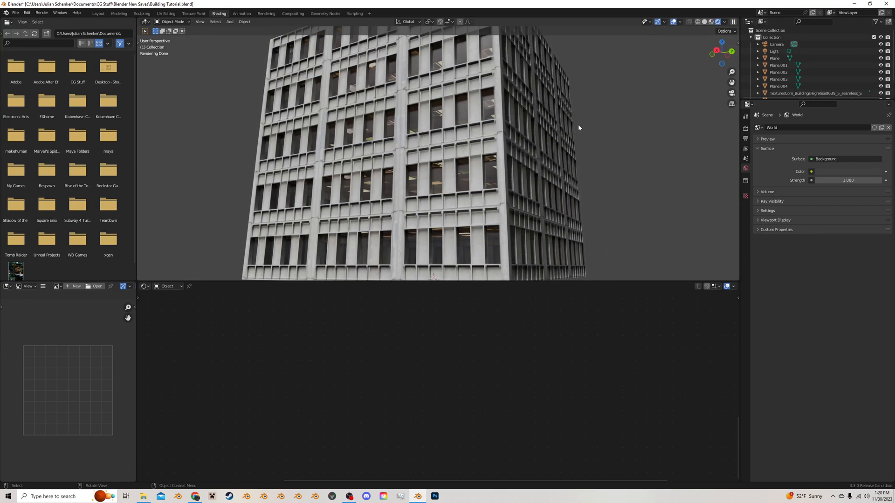
mouse_move(520, 51)
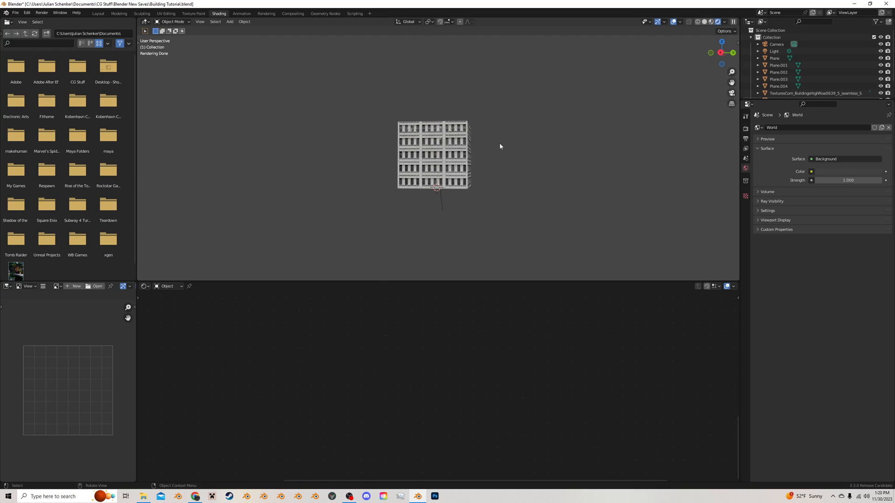
mouse_move(369, 434)
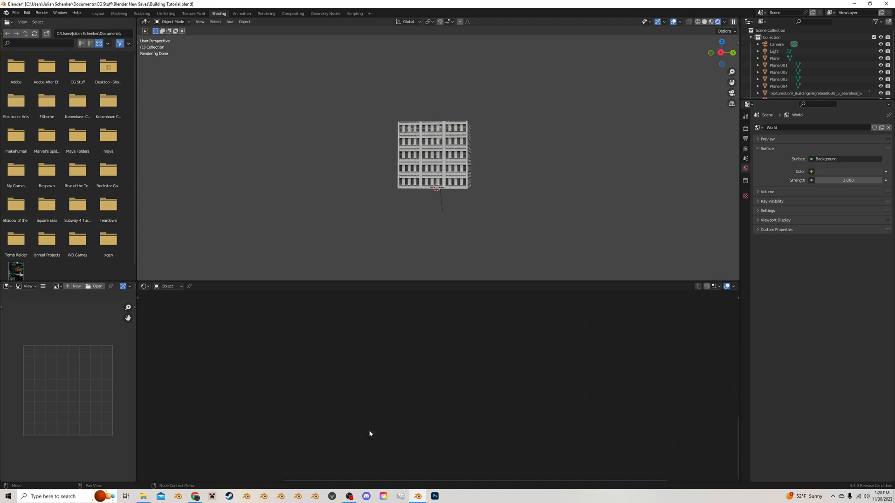